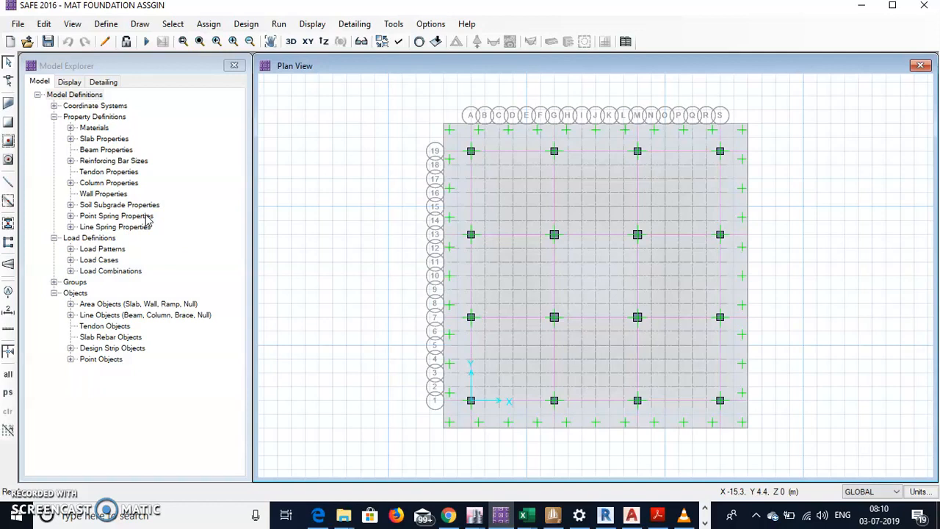
Review the SOIL1 subgrade modulus under the defined soil properties without changing it
{"action": "left_click", "coordinate": [106, 23]}
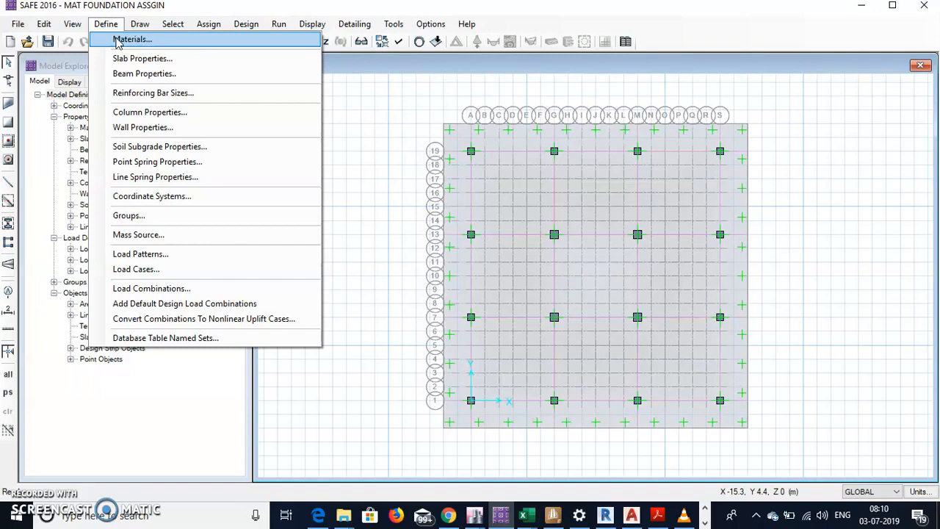
{"action": "mouse_move", "coordinate": [143, 59]}
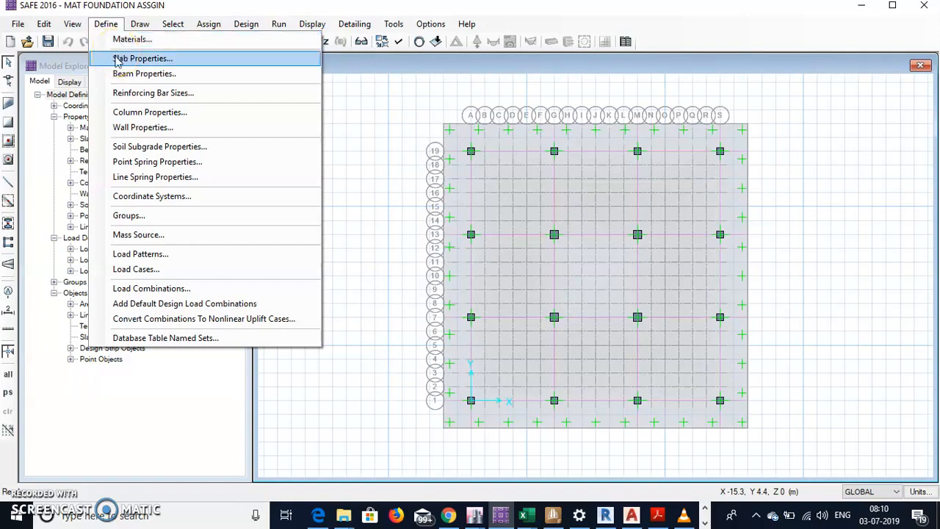
{"action": "mouse_move", "coordinate": [136, 62]}
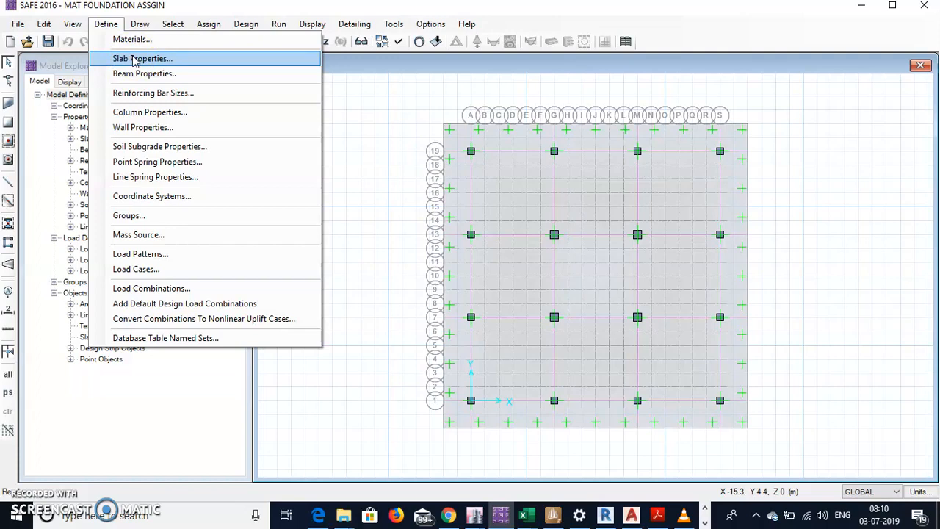
{"action": "mouse_move", "coordinate": [267, 68]}
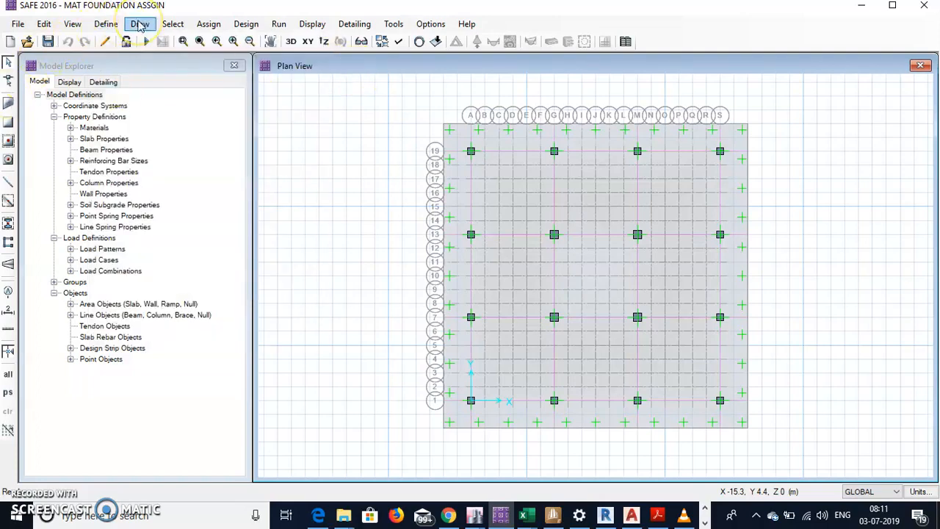
{"action": "left_click", "coordinate": [140, 23]}
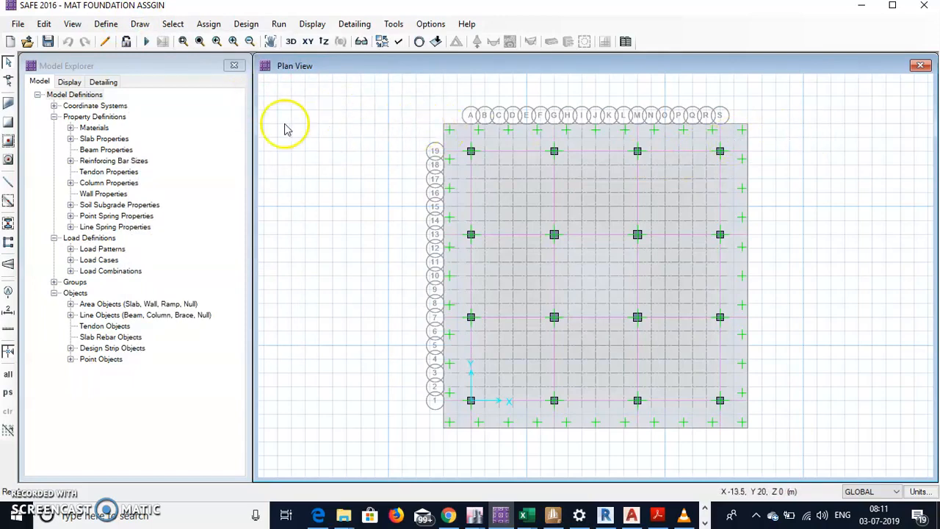
{"action": "mouse_move", "coordinate": [454, 155]}
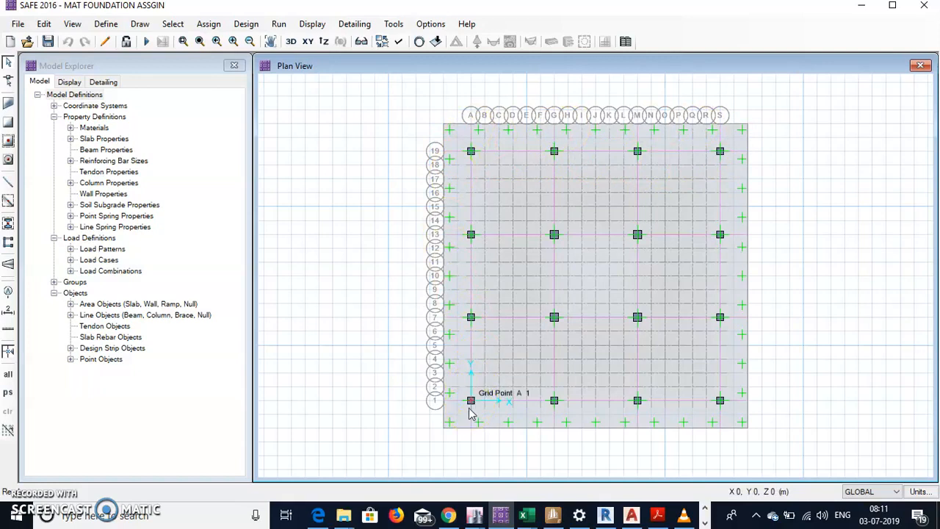
{"action": "mouse_move", "coordinate": [470, 151]}
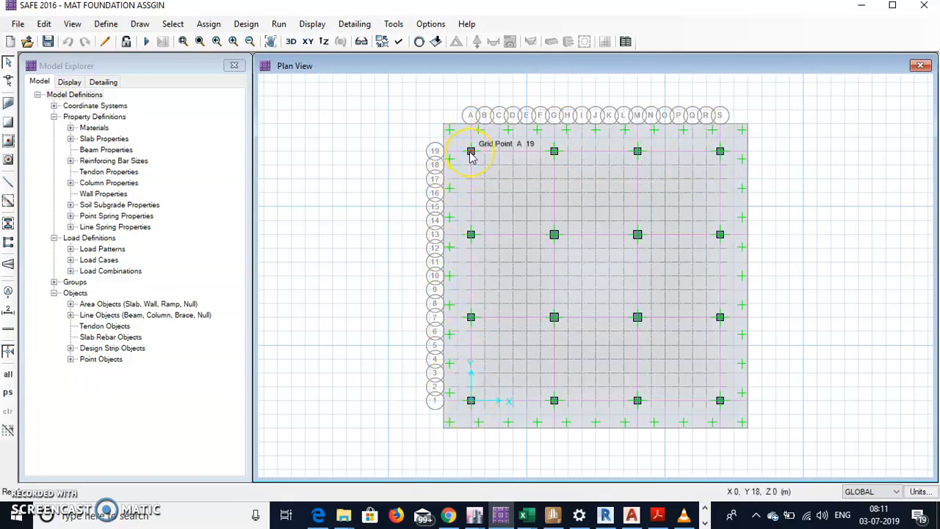
{"action": "mouse_move", "coordinate": [555, 234]}
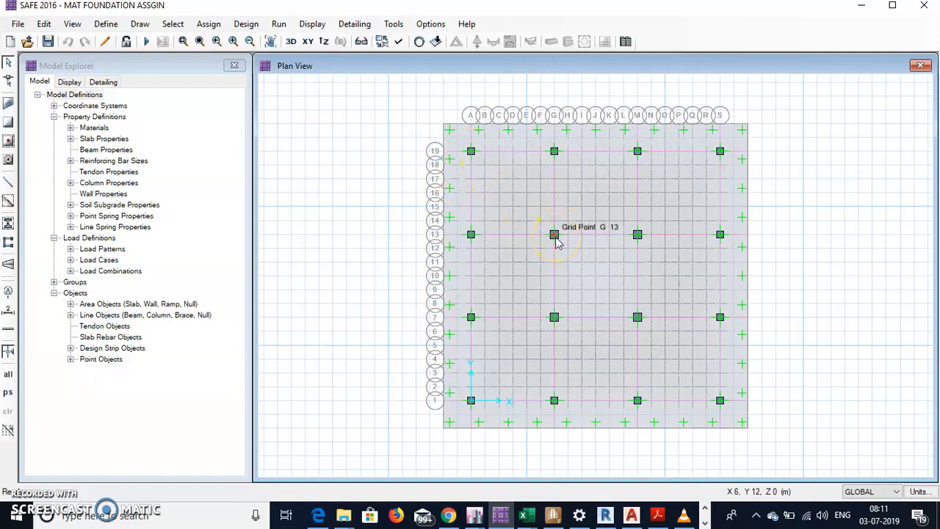
{"action": "mouse_move", "coordinate": [465, 153]}
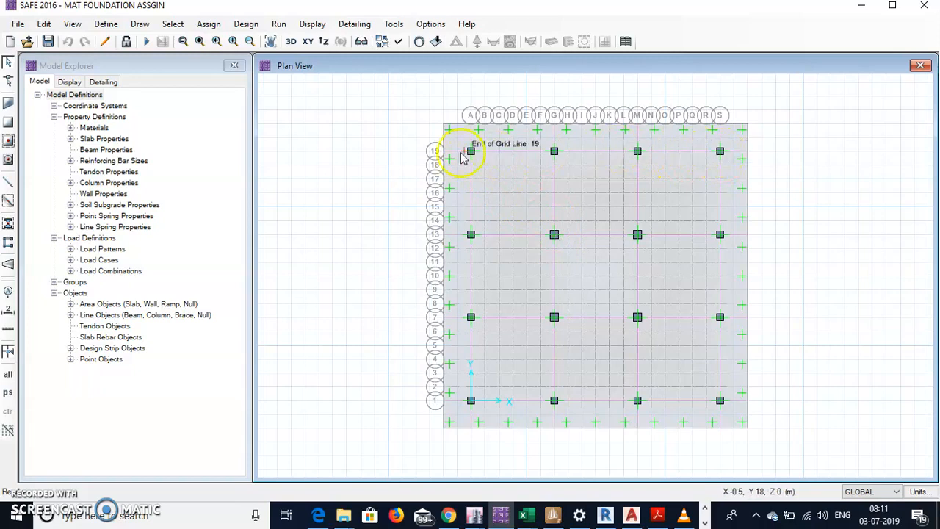
{"action": "mouse_move", "coordinate": [559, 242]}
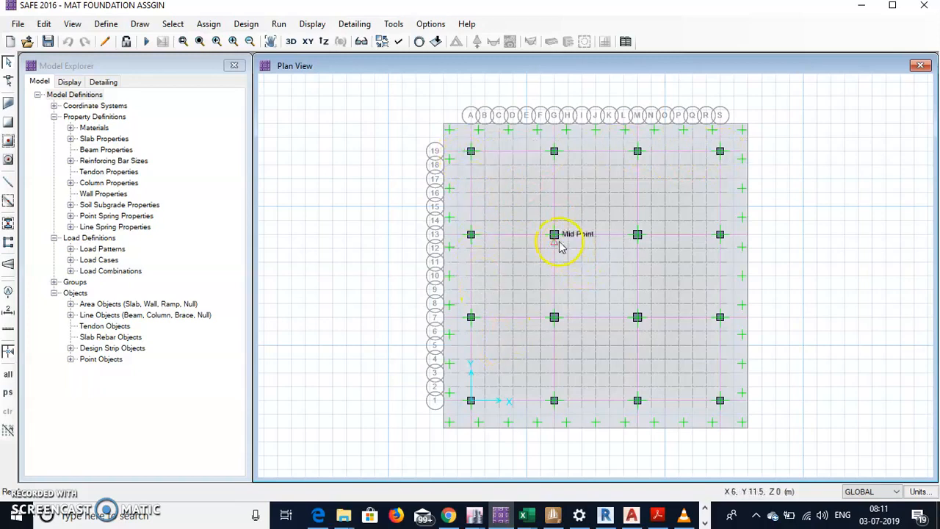
{"action": "mouse_move", "coordinate": [526, 206]}
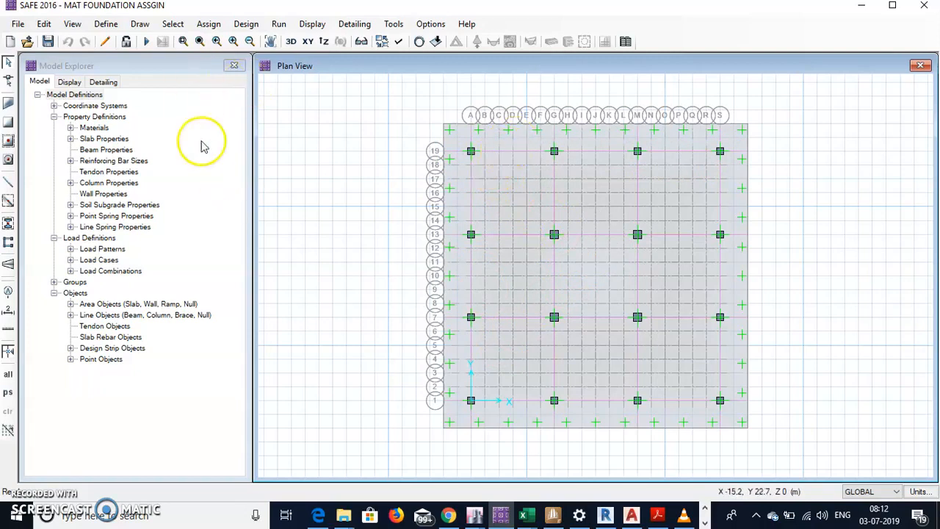
{"action": "left_click", "coordinate": [106, 23]}
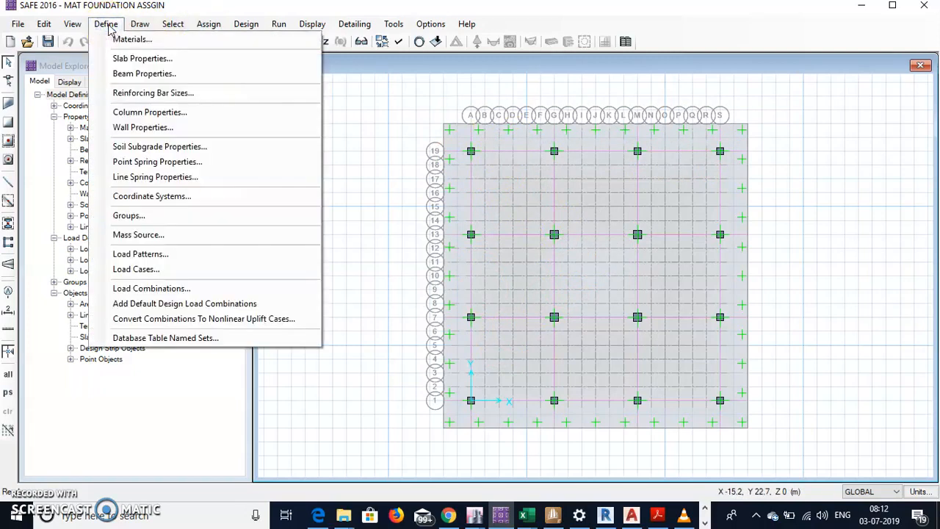
{"action": "mouse_move", "coordinate": [188, 147]}
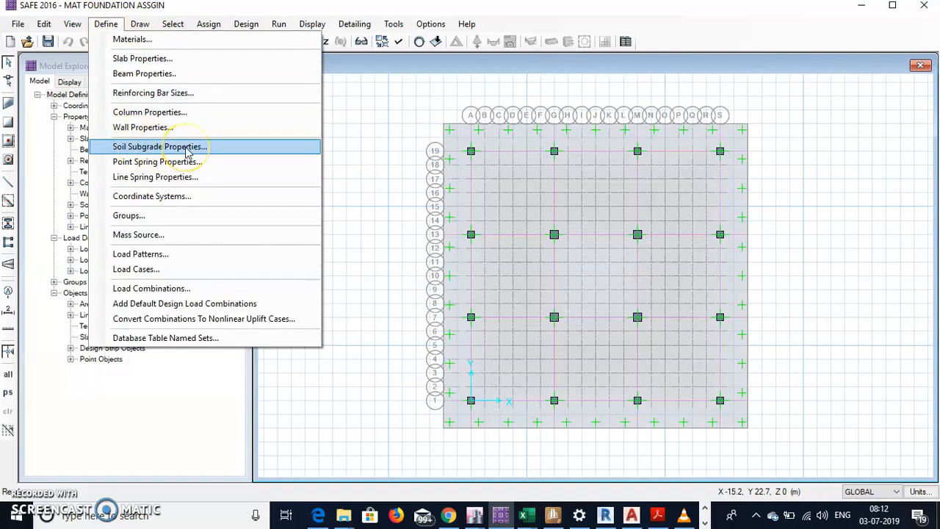
{"action": "left_click", "coordinate": [159, 147]}
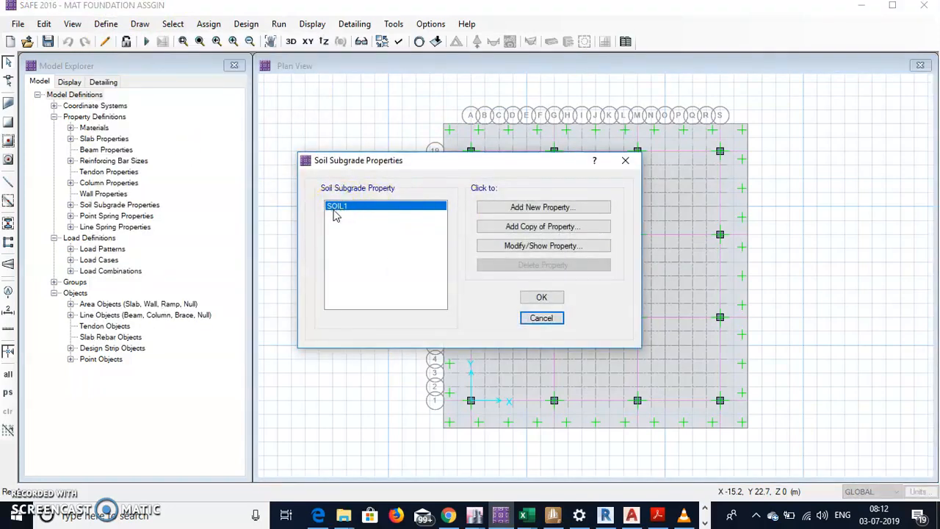
{"action": "mouse_move", "coordinate": [414, 223]}
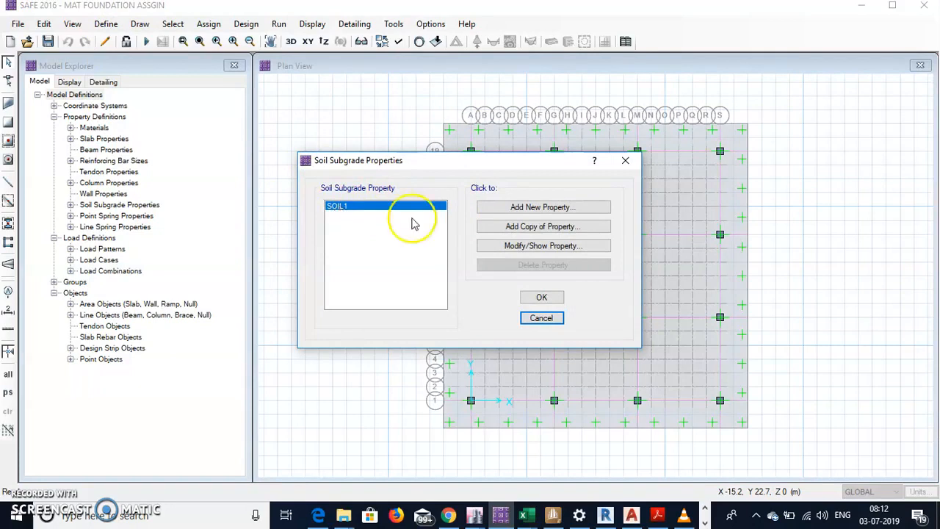
{"action": "left_click", "coordinate": [544, 246]}
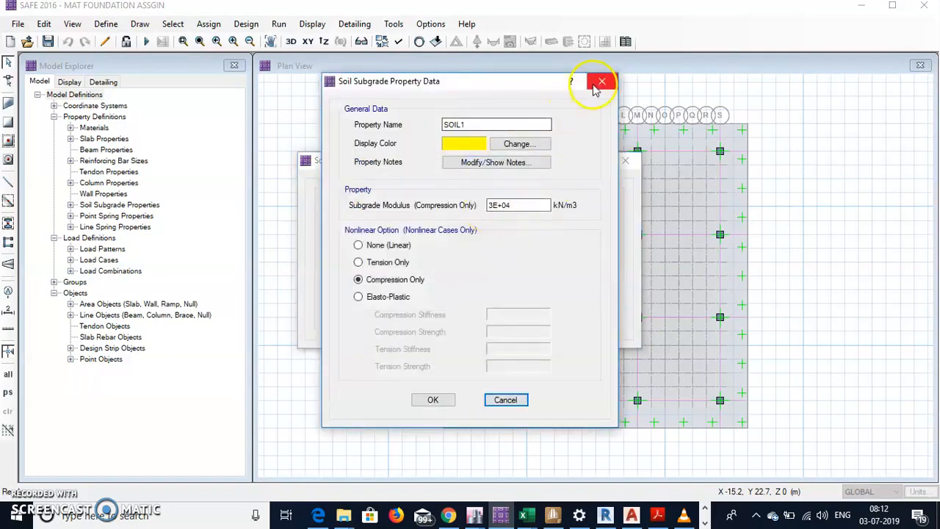
{"action": "left_click", "coordinate": [601, 81]}
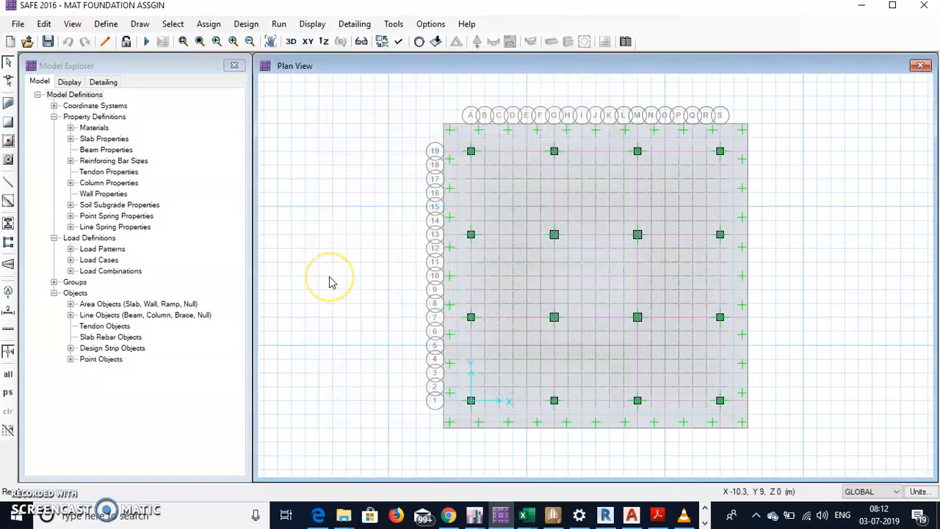
{"action": "mouse_move", "coordinate": [461, 175]}
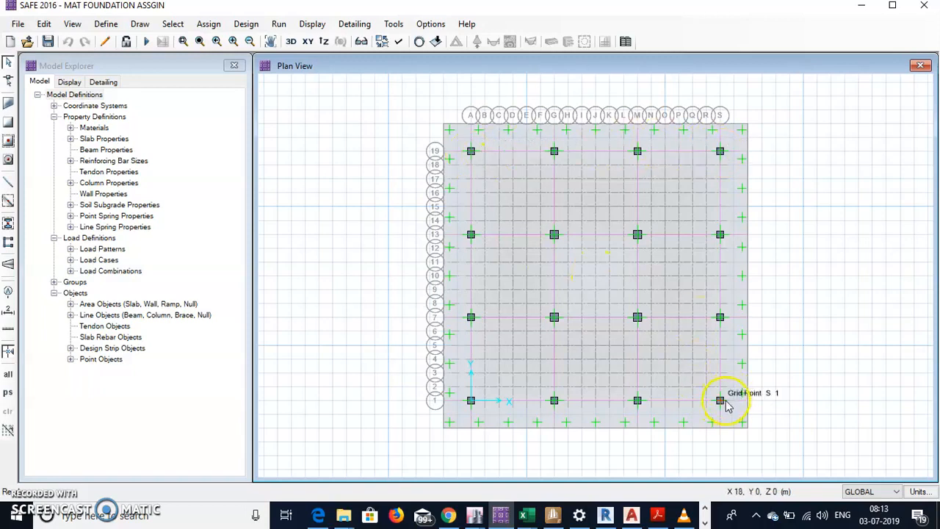
{"action": "mouse_move", "coordinate": [472, 151]}
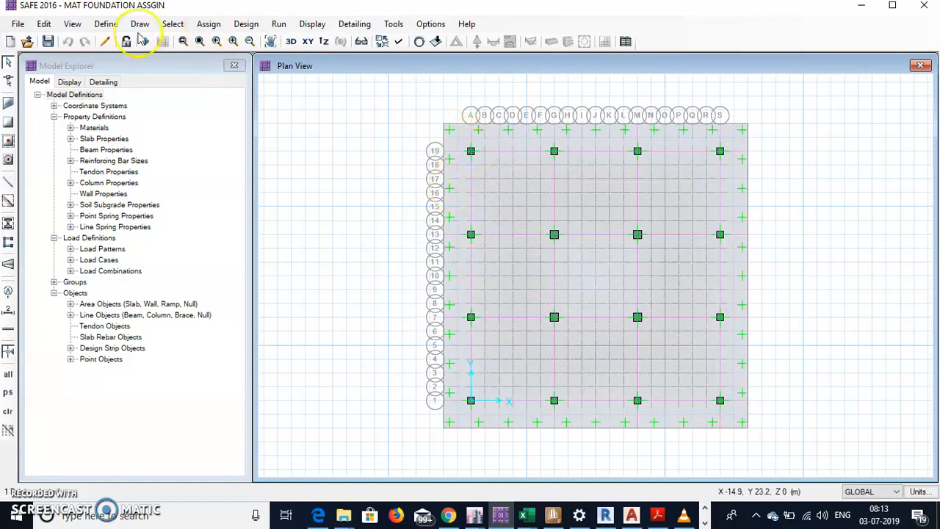
Run Analysis & Design to produce the dead-load displacement contours on the mat
{"action": "left_click", "coordinate": [209, 24]}
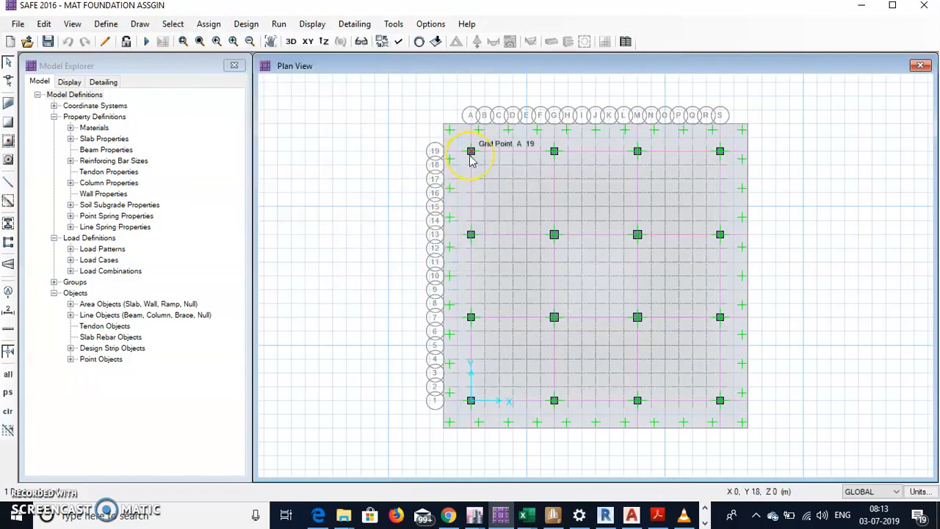
{"action": "mouse_move", "coordinate": [464, 188]}
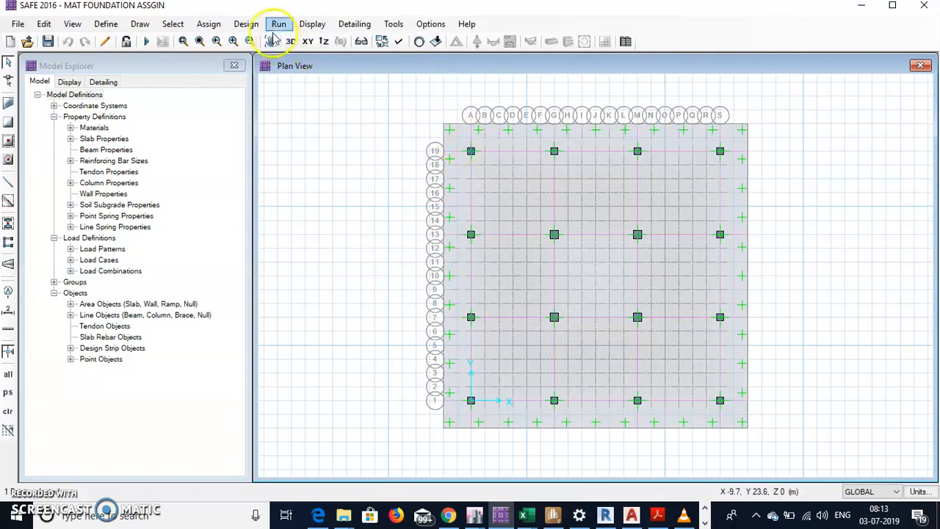
{"action": "left_click", "coordinate": [279, 23]}
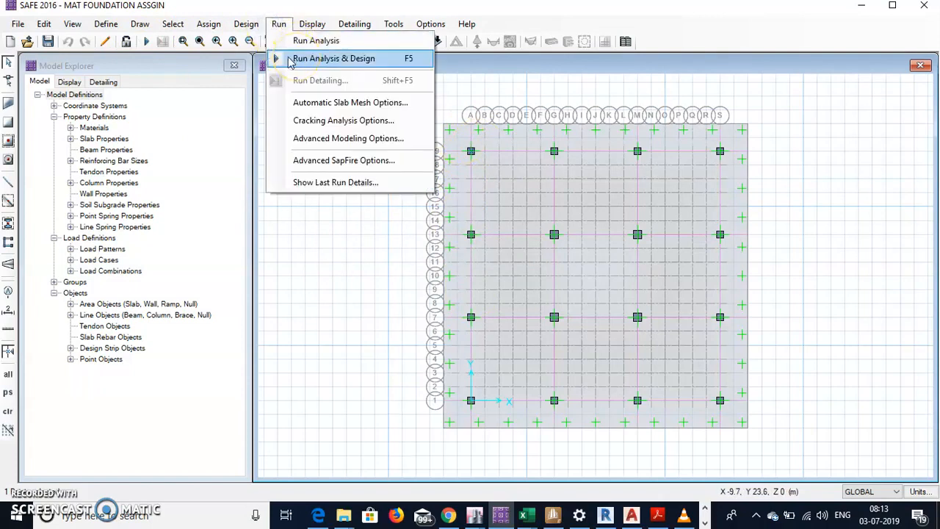
{"action": "left_click", "coordinate": [334, 59]}
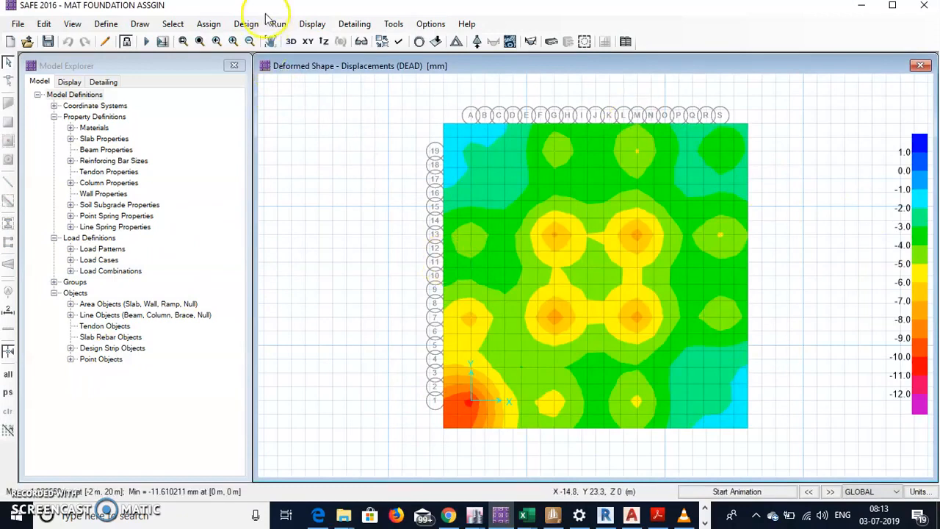
{"action": "left_click", "coordinate": [311, 24]}
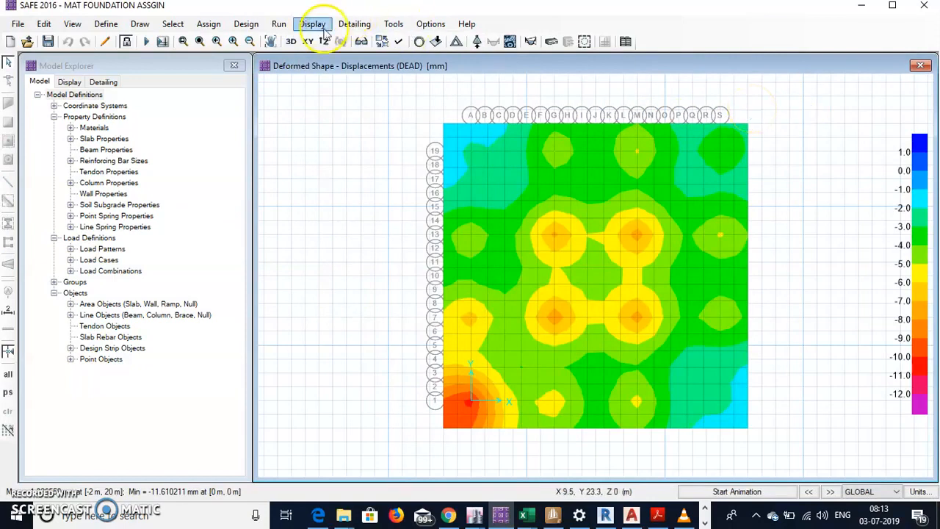
Show the punching shear capacity ratios at every column of the mat
{"action": "left_click", "coordinate": [312, 23]}
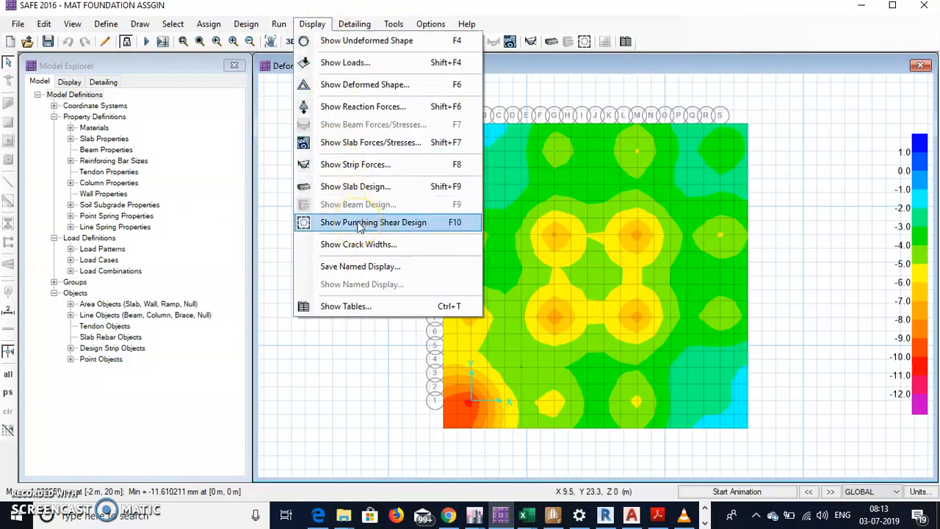
{"action": "left_click", "coordinate": [373, 222]}
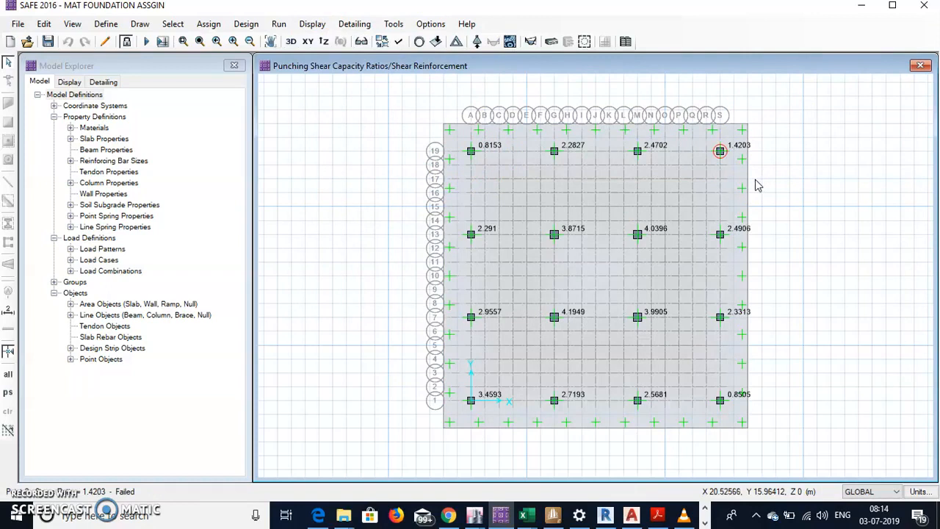
{"action": "mouse_move", "coordinate": [758, 185]}
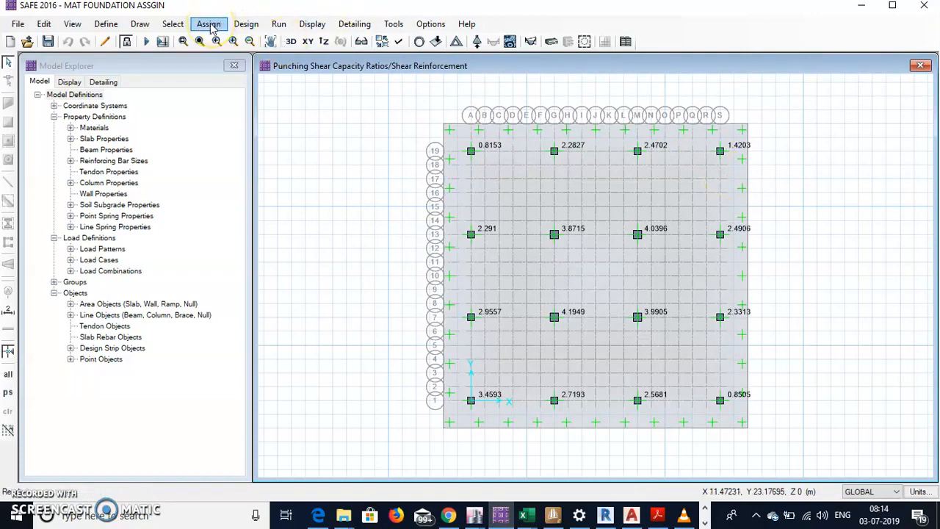
{"action": "mouse_move", "coordinate": [106, 23]}
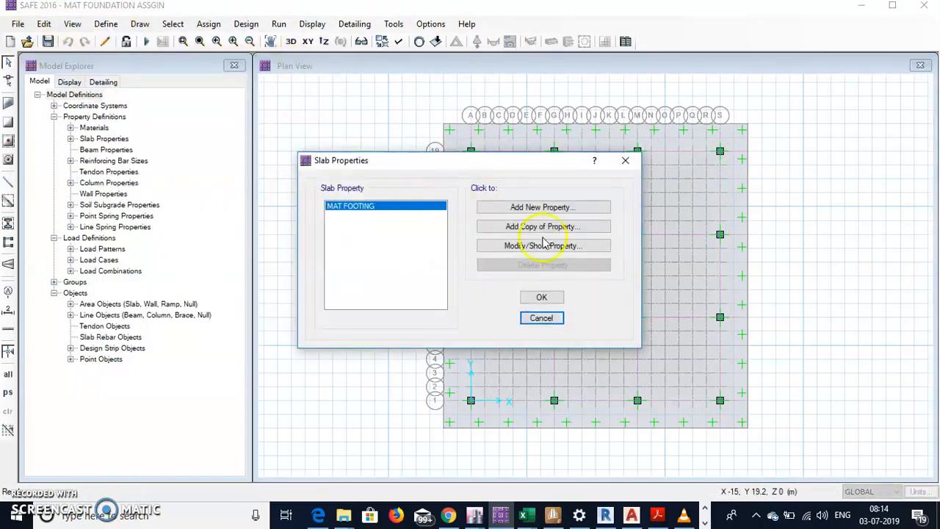
Revise the MAT FOOTING slab thickness from 500 mm to the new value and confirm
{"action": "left_click", "coordinate": [544, 246]}
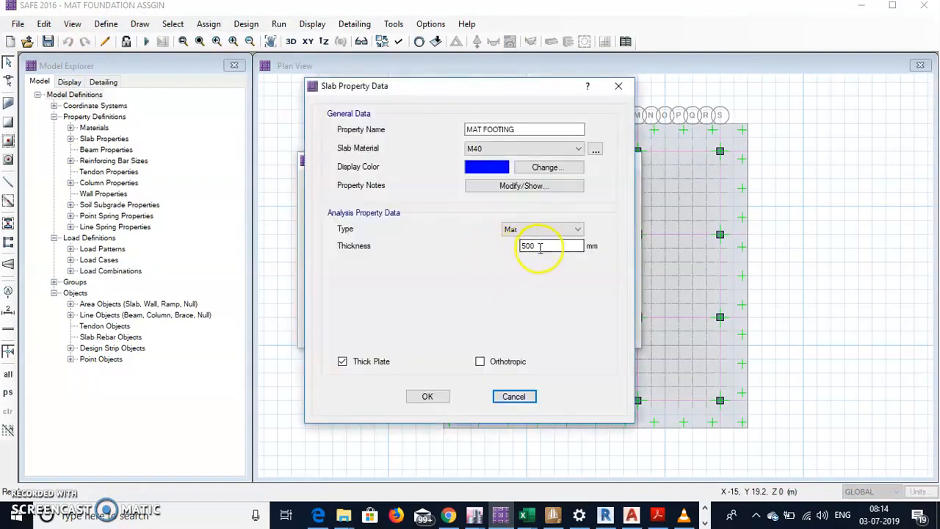
{"action": "type", "text": "1"}
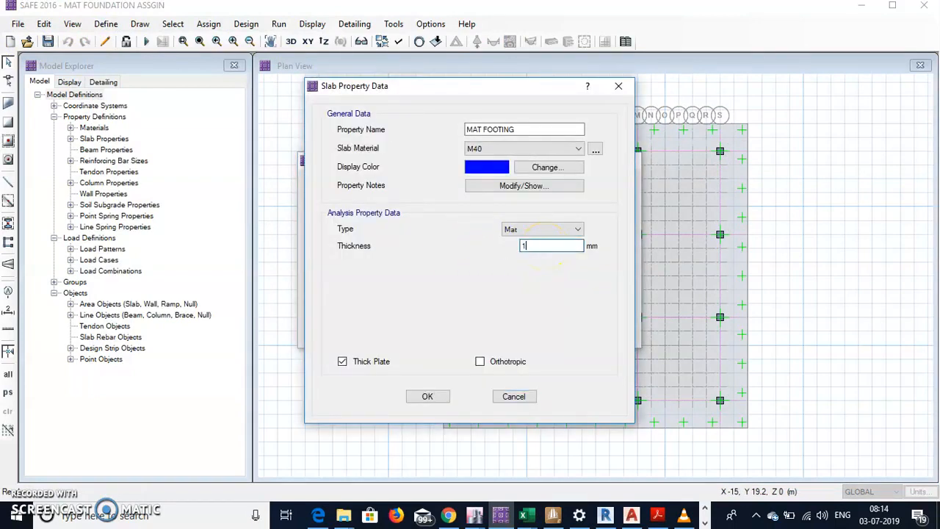
{"action": "left_click", "coordinate": [428, 397]}
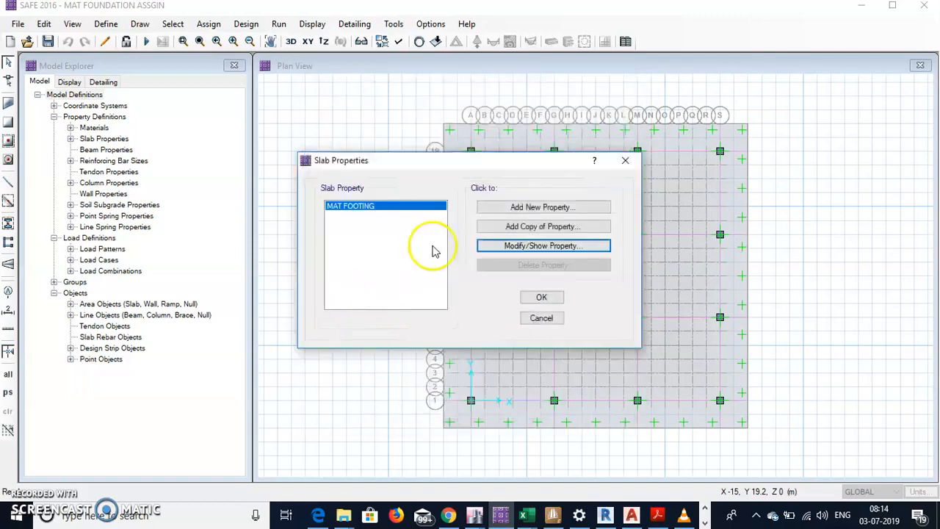
{"action": "left_click", "coordinate": [279, 23]}
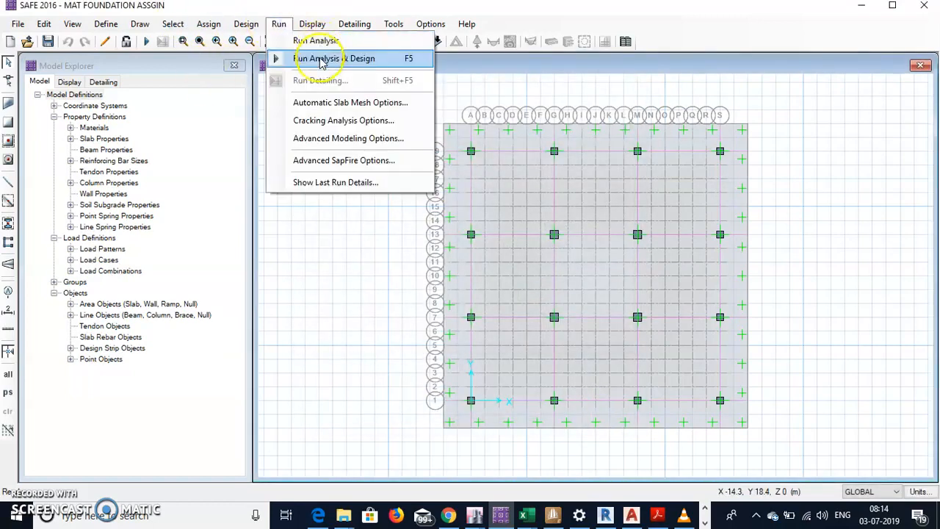
Rerun Analysis & Design so the thicker mat's punching shear ratios update
{"action": "left_click", "coordinate": [335, 59]}
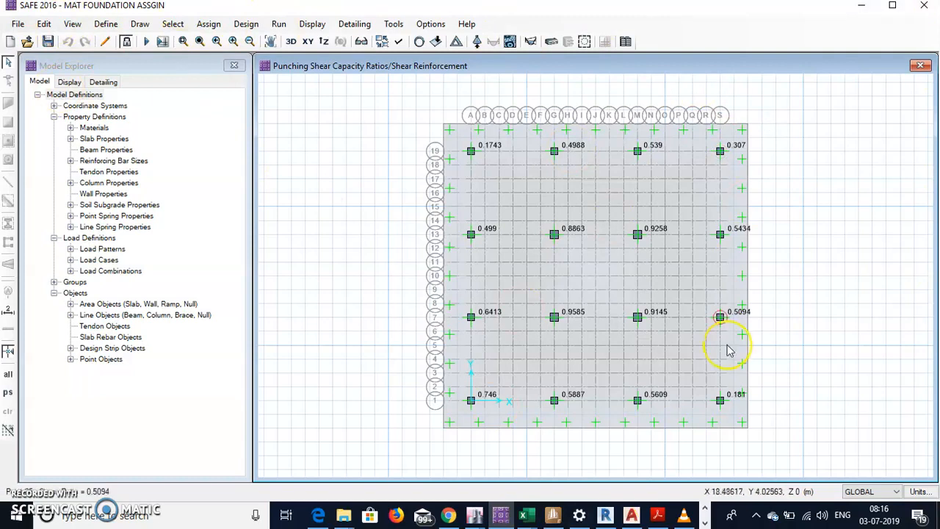
{"action": "mouse_move", "coordinate": [860, 295]}
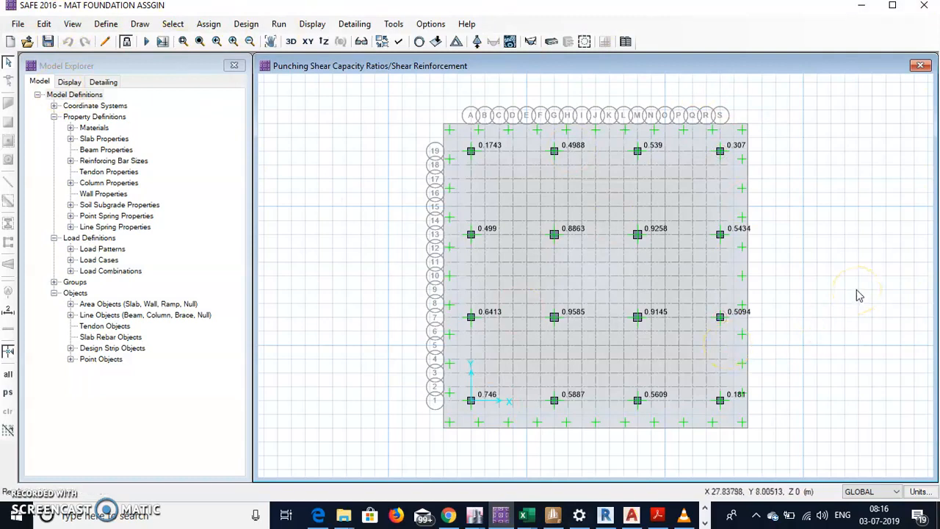
{"action": "mouse_move", "coordinate": [861, 293]}
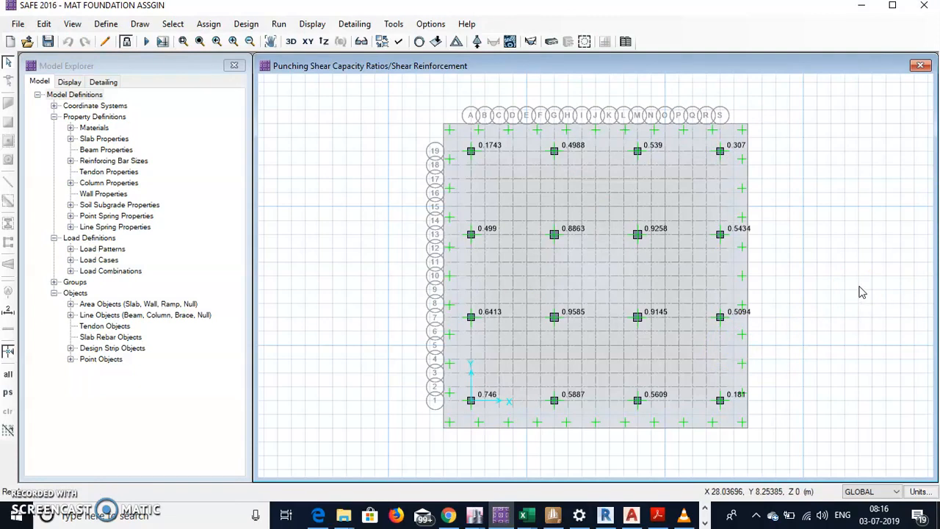
{"action": "mouse_move", "coordinate": [860, 292]}
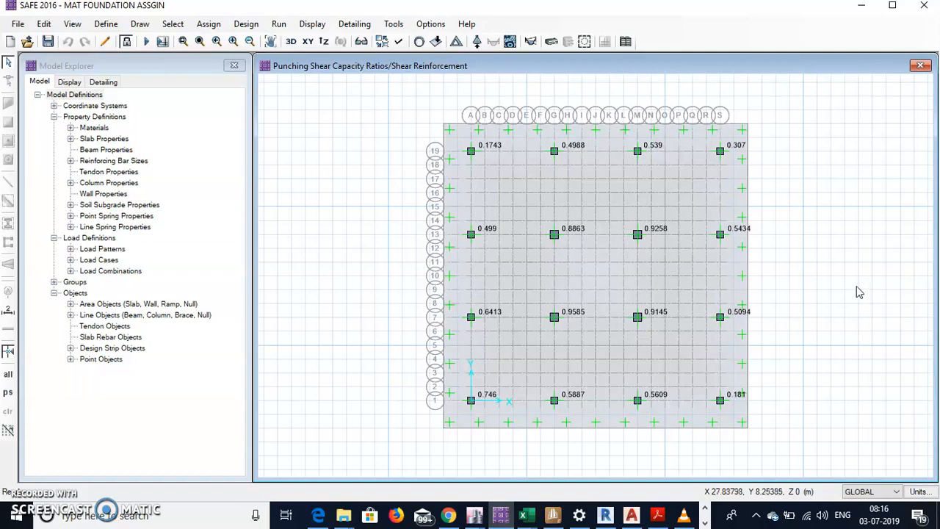